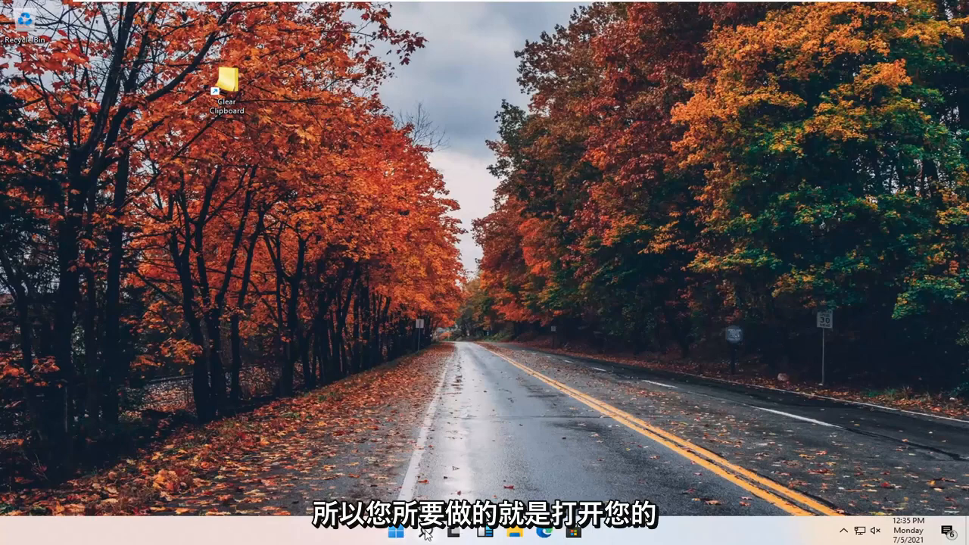
pyautogui.moveTo(417, 529)
pyautogui.write('sec')
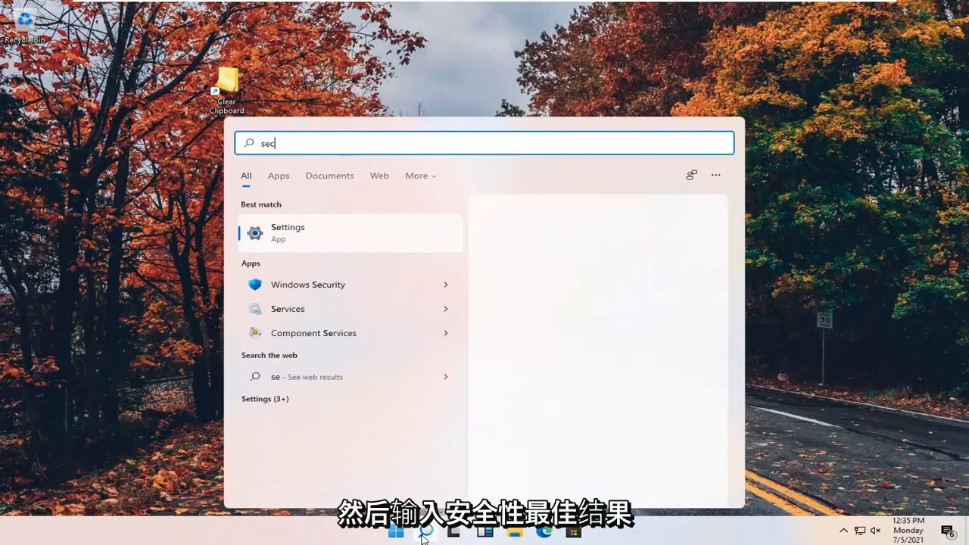
# Search Windows for 'security' to surface the Windows Security app
pyautogui.write('urity')
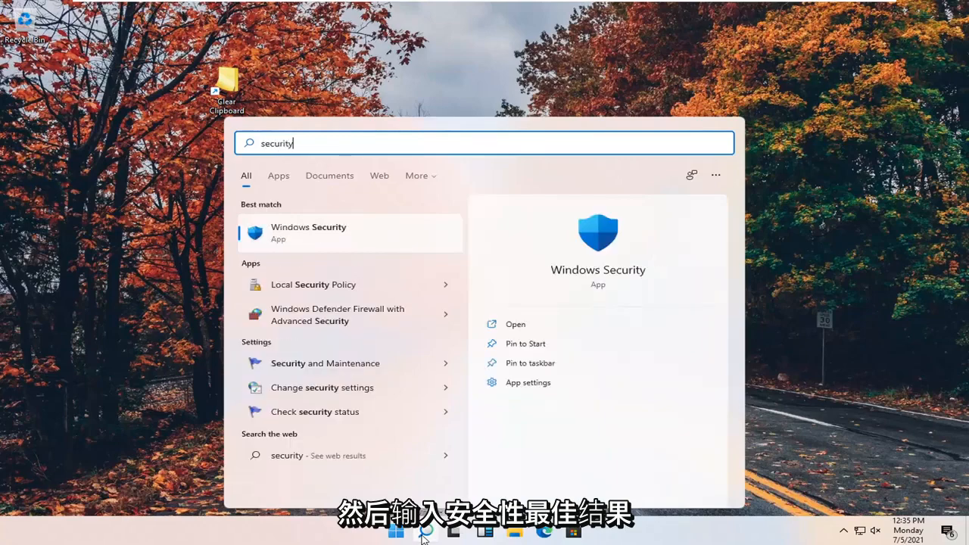
pyautogui.moveTo(330, 237)
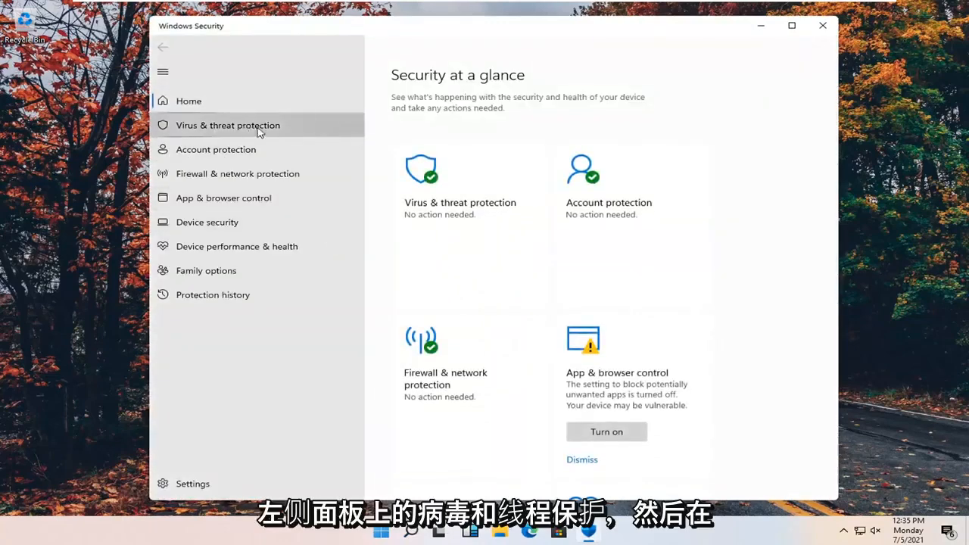
# Go to Virus & threat protection and open its Manage settings page
pyautogui.click(227, 125)
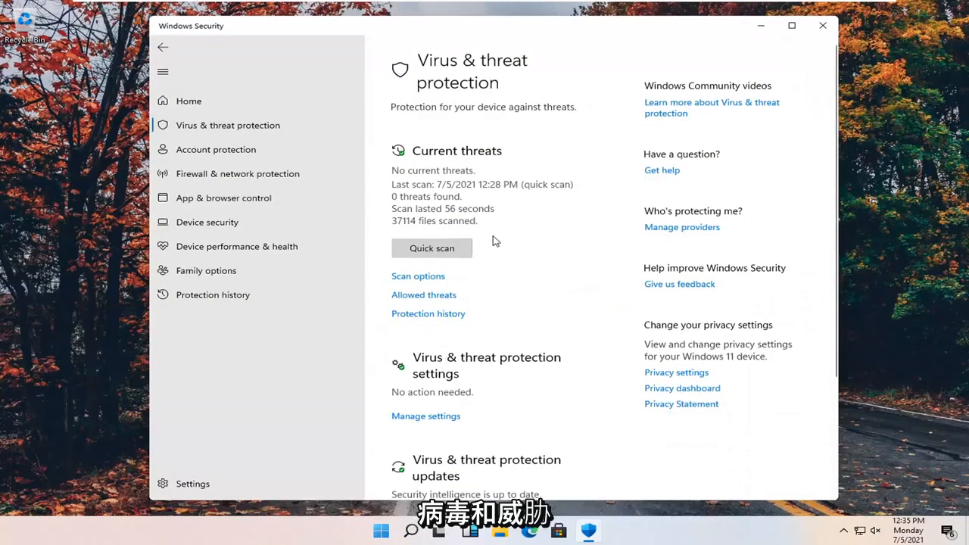
pyautogui.scroll(-3)
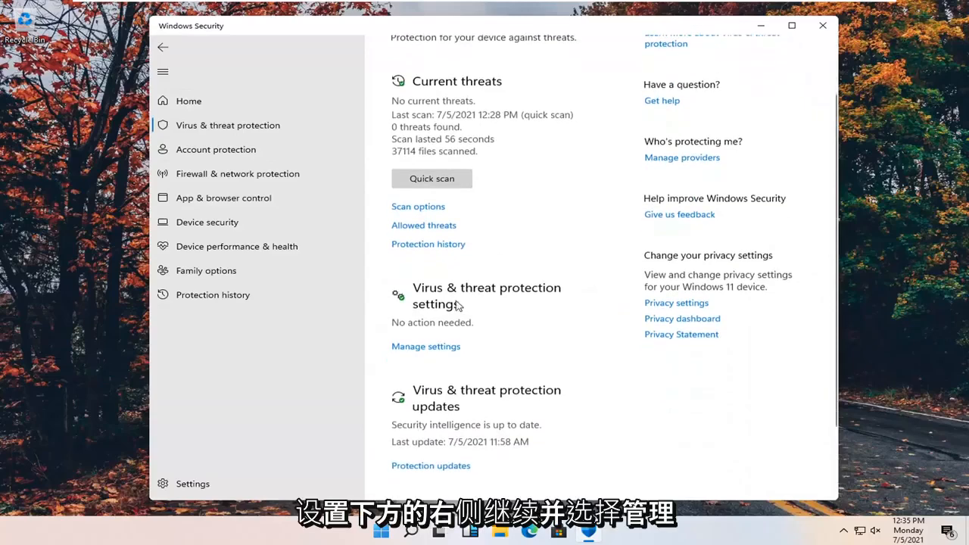
pyautogui.click(425, 346)
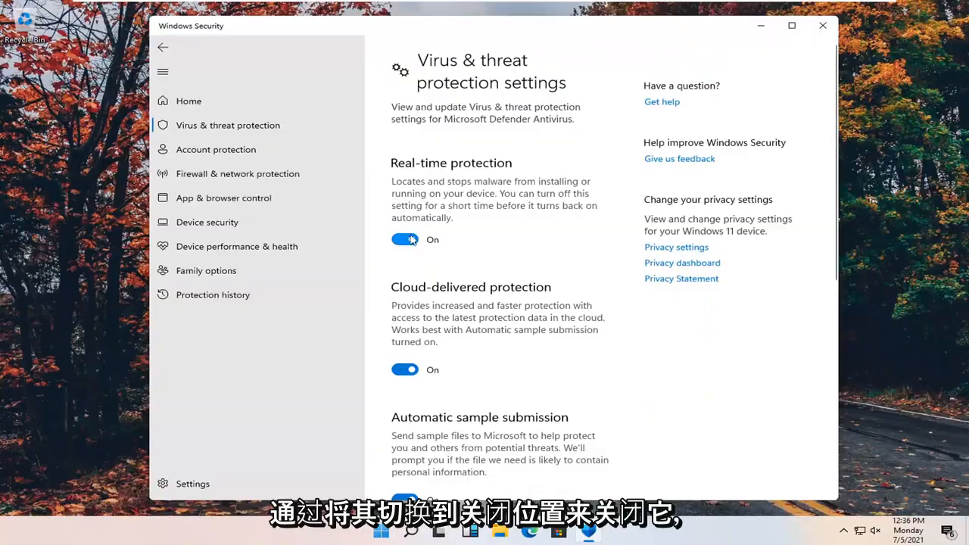
# Switch Real-time protection Off, approve the UAC prompt, and go back to the overview
pyautogui.click(405, 239)
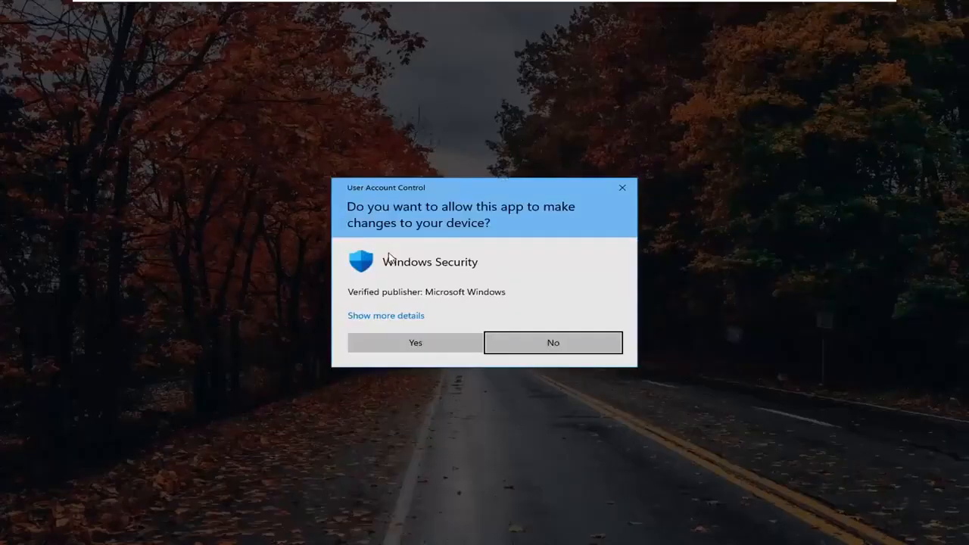
pyautogui.click(415, 343)
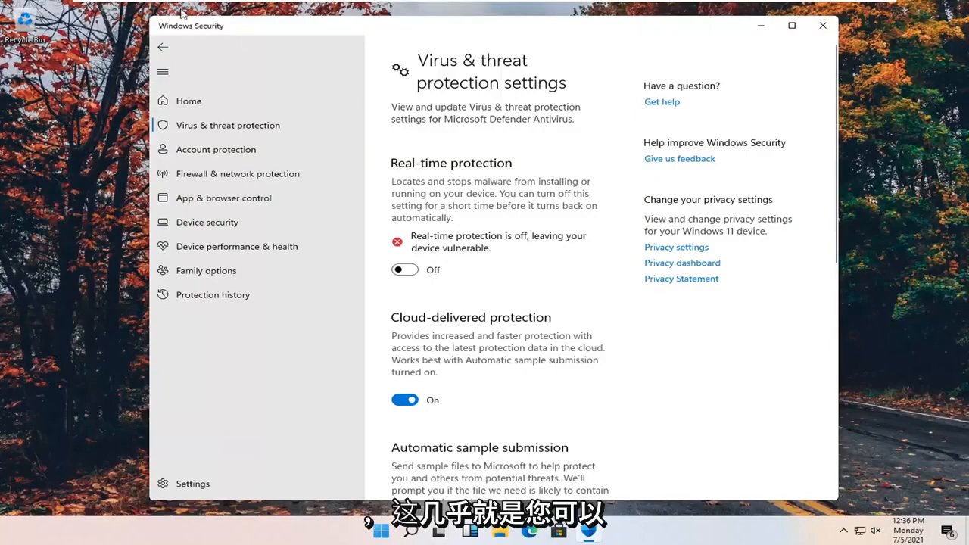
pyautogui.click(162, 47)
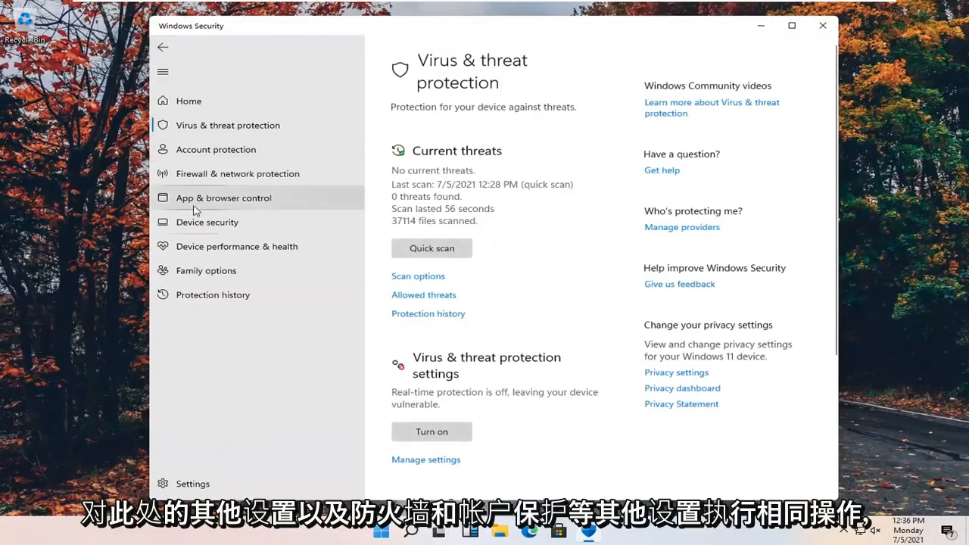
# View the Firewall & network protection and Account protection pages, then minimize Windows Security
pyautogui.click(237, 173)
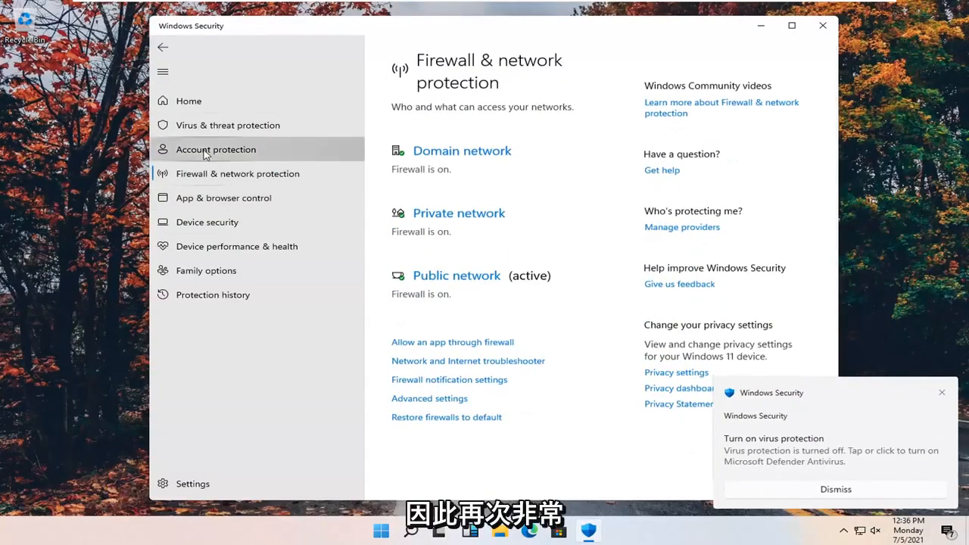
pyautogui.click(215, 149)
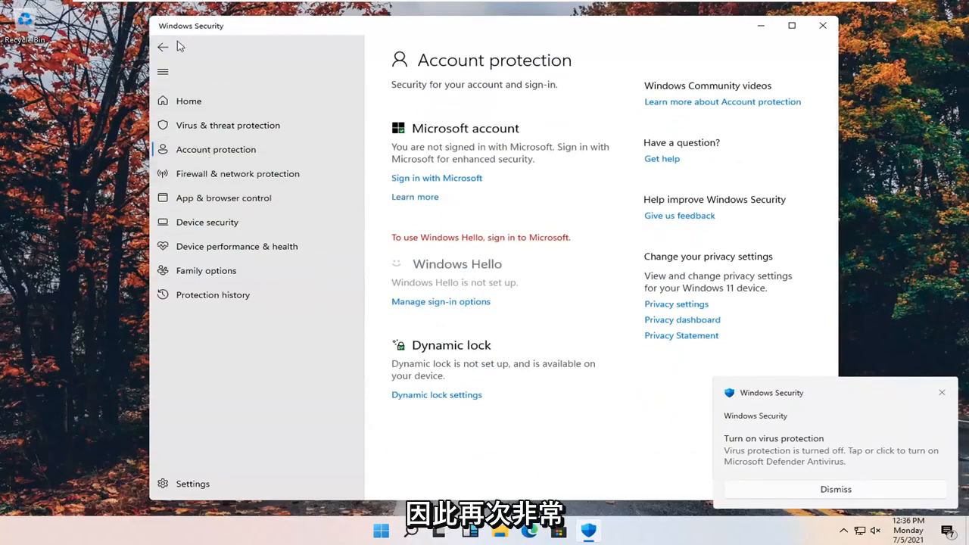
pyautogui.click(237, 174)
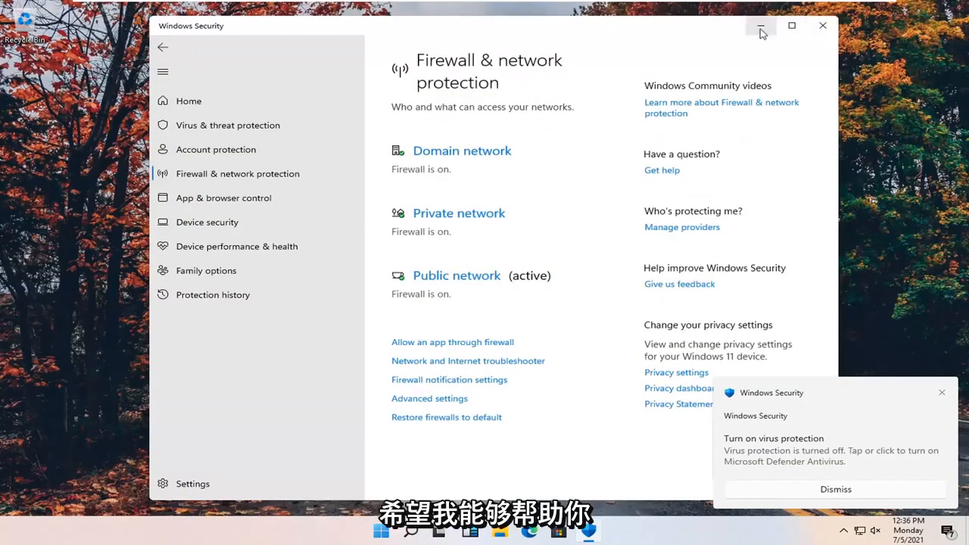
pyautogui.click(761, 26)
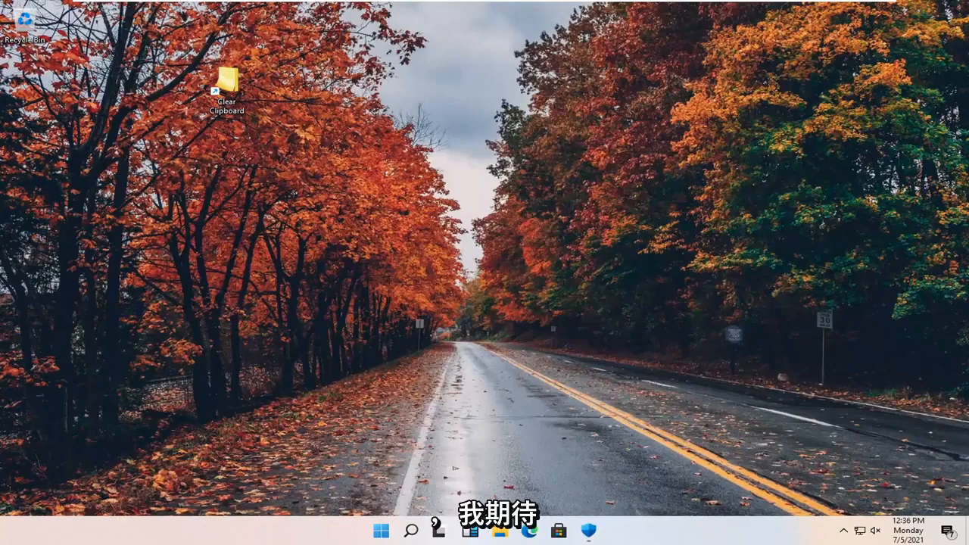